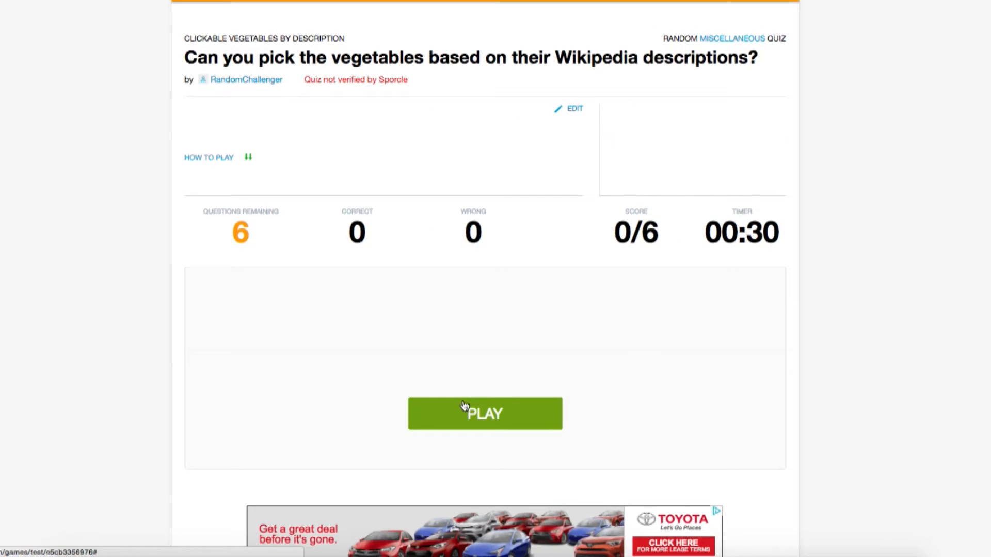
Play the sample vegetable quiz, answering Brocolli, Carrot through Bok Choy, then go home
left_click(484, 413)
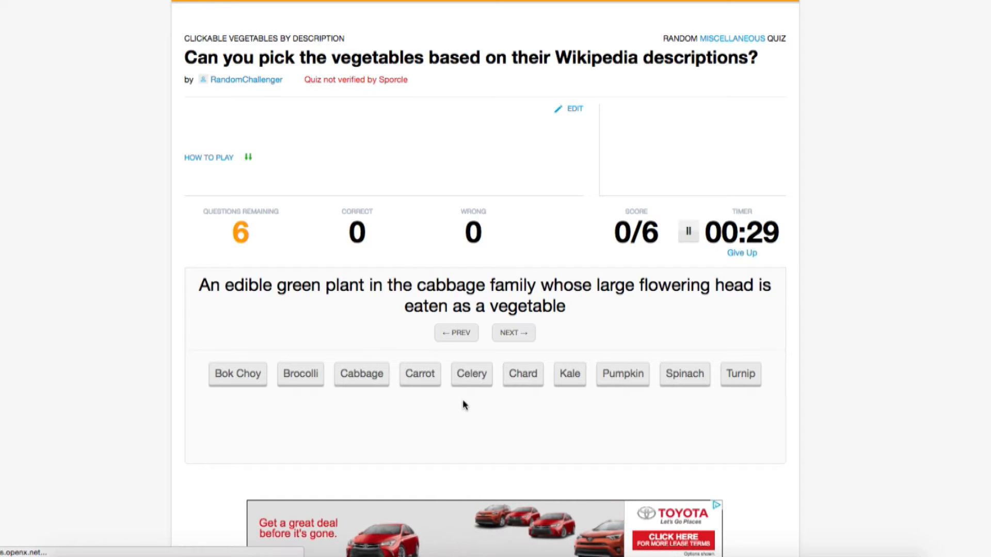
left_click(300, 373)
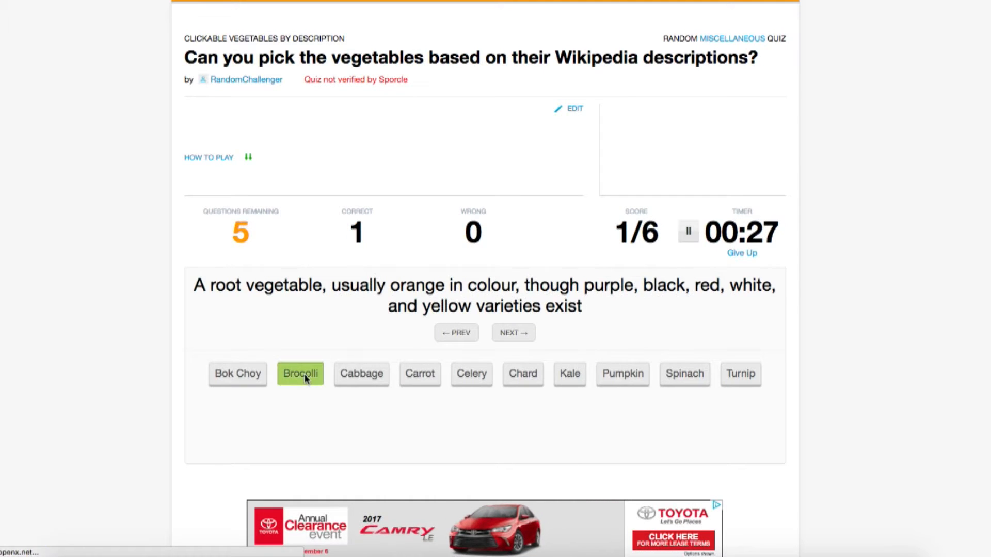
mouse_move(420, 380)
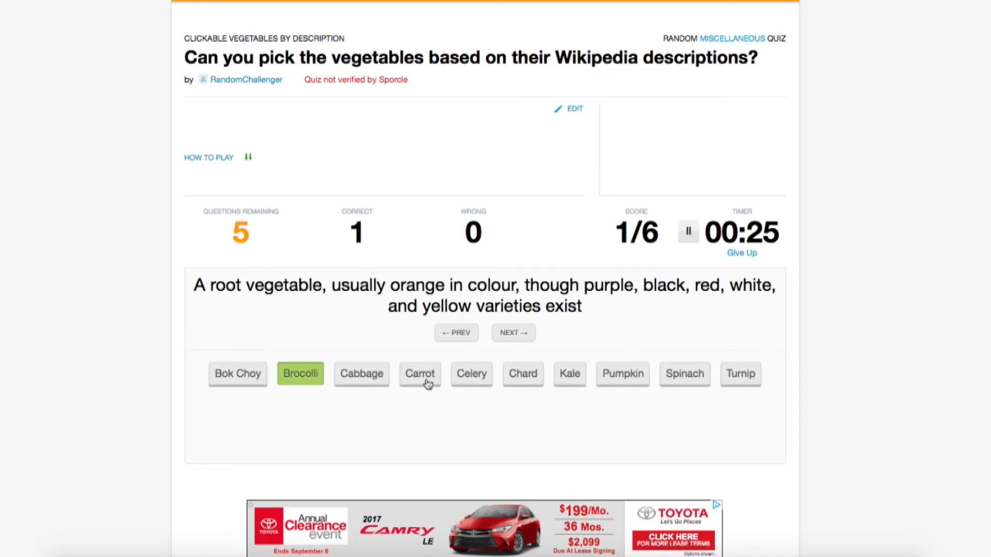
left_click(419, 374)
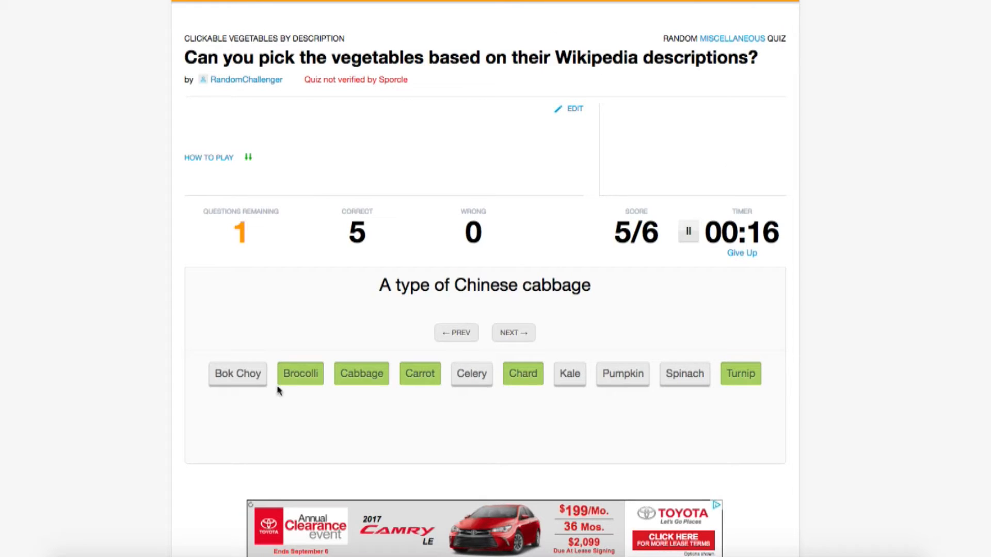
left_click(237, 373)
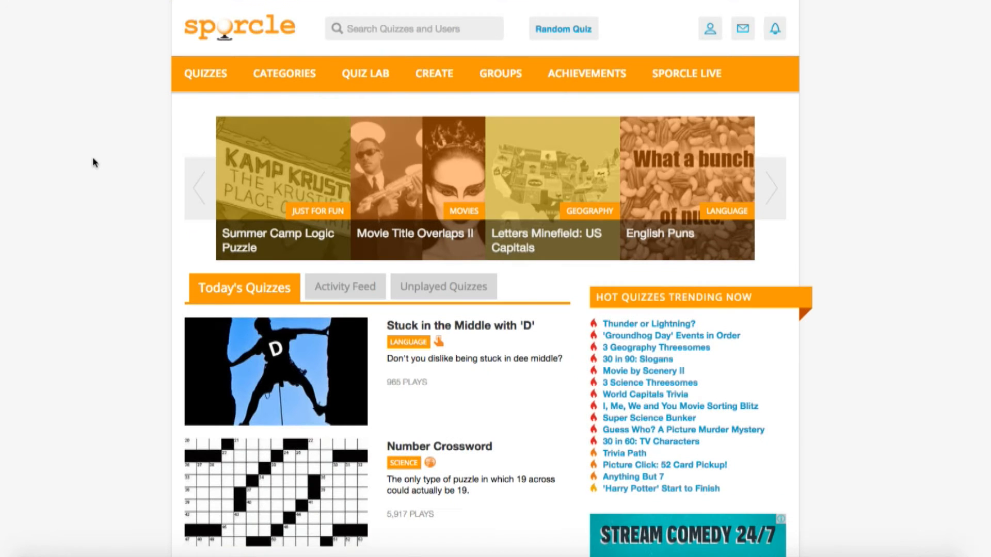
From the Game Management Dashboard, choose Create a Sporcle Quiz
left_click(434, 73)
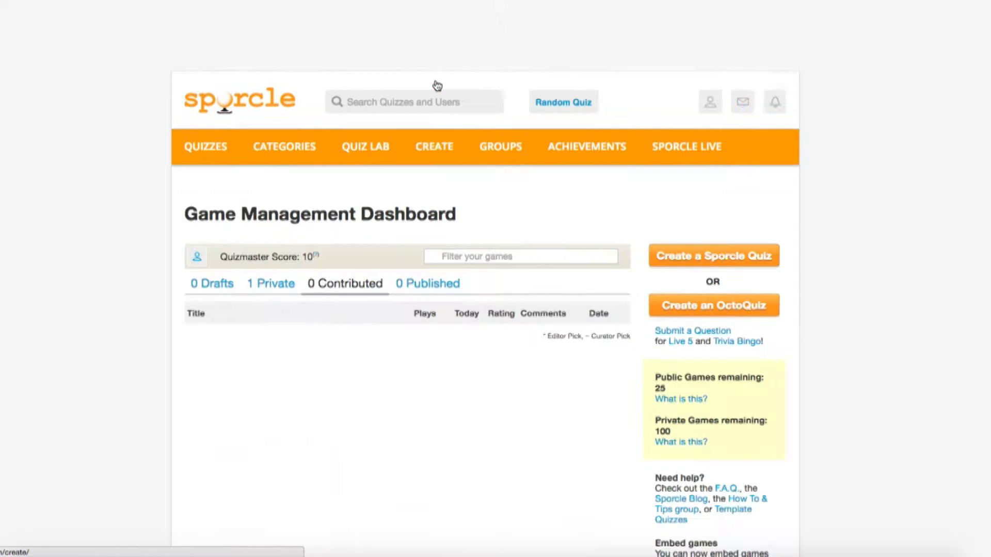
left_click(344, 282)
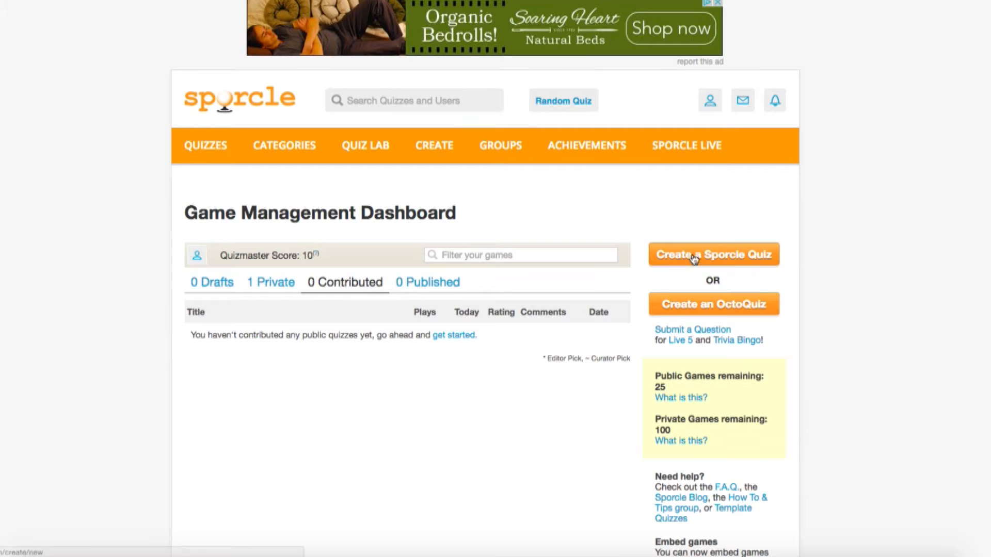
left_click(713, 254)
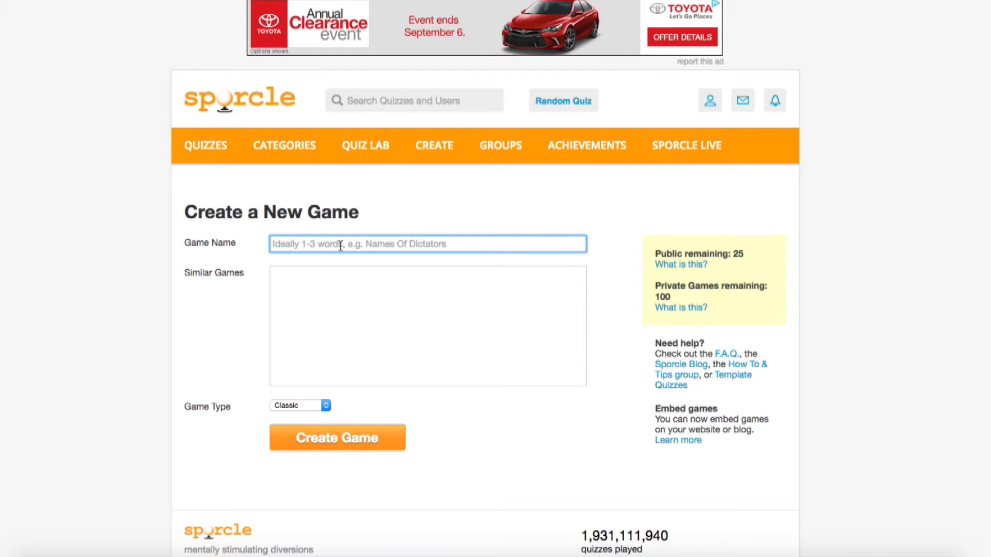
Name the game 'Clickable Vegetables by Description', set its type to Clickable, and create it
type("Clickable Vegetables")
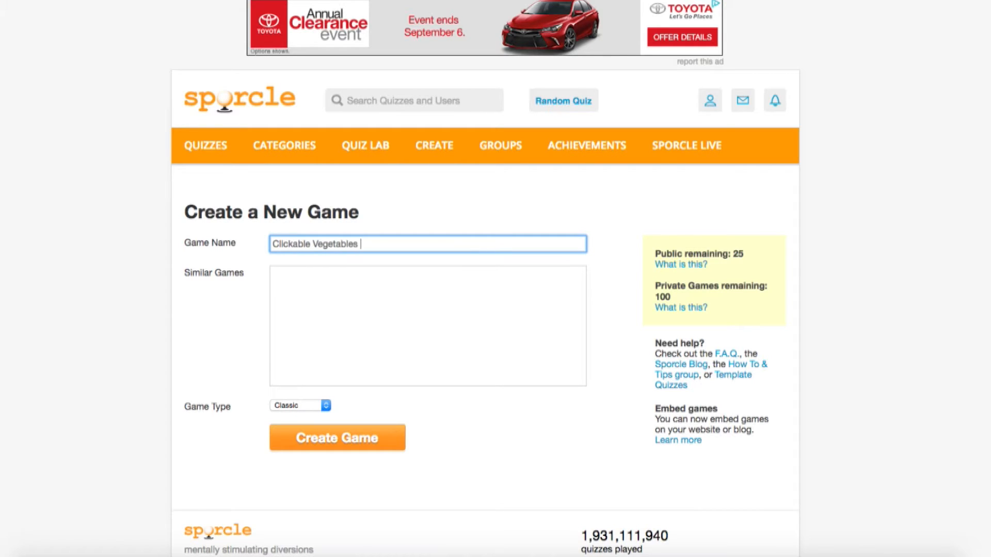
type("by Description")
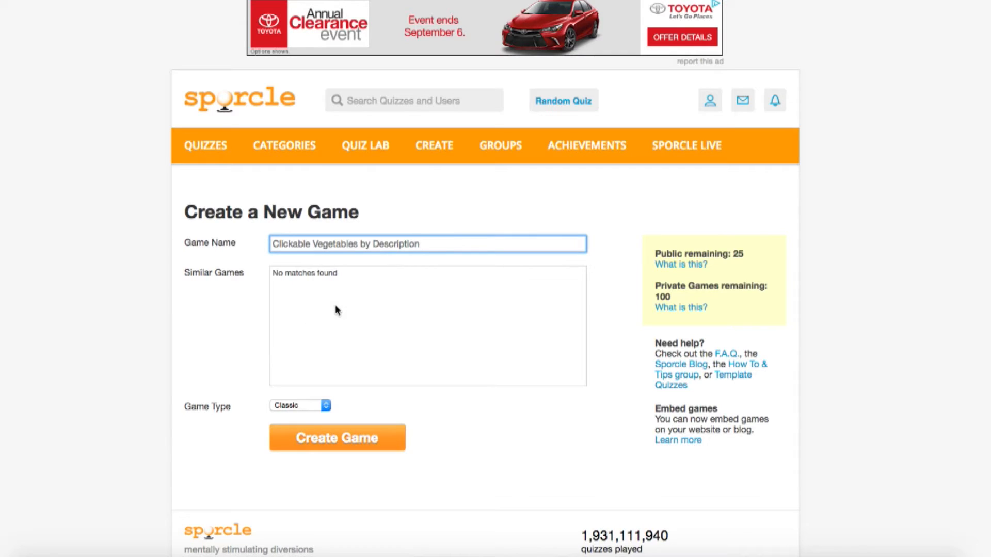
left_click(301, 405)
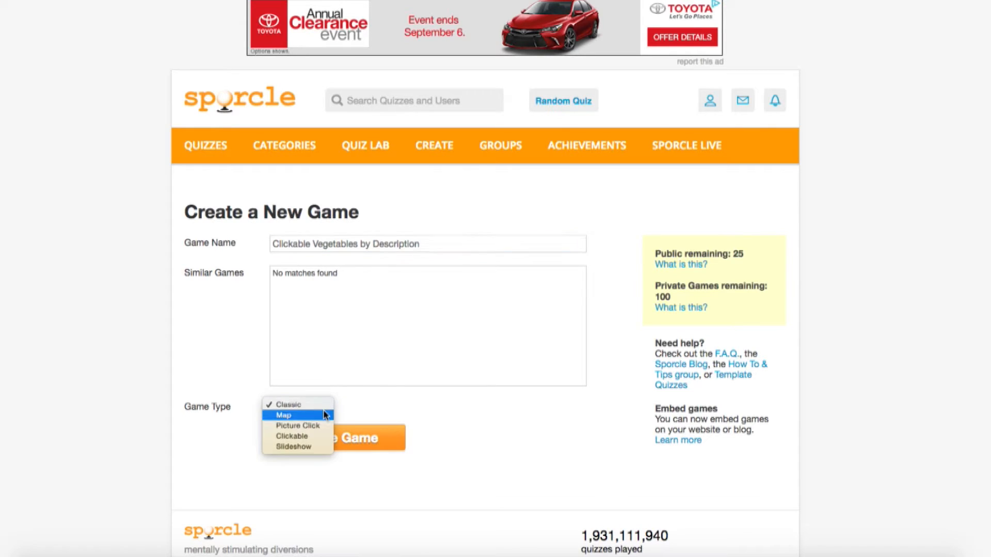
left_click(291, 436)
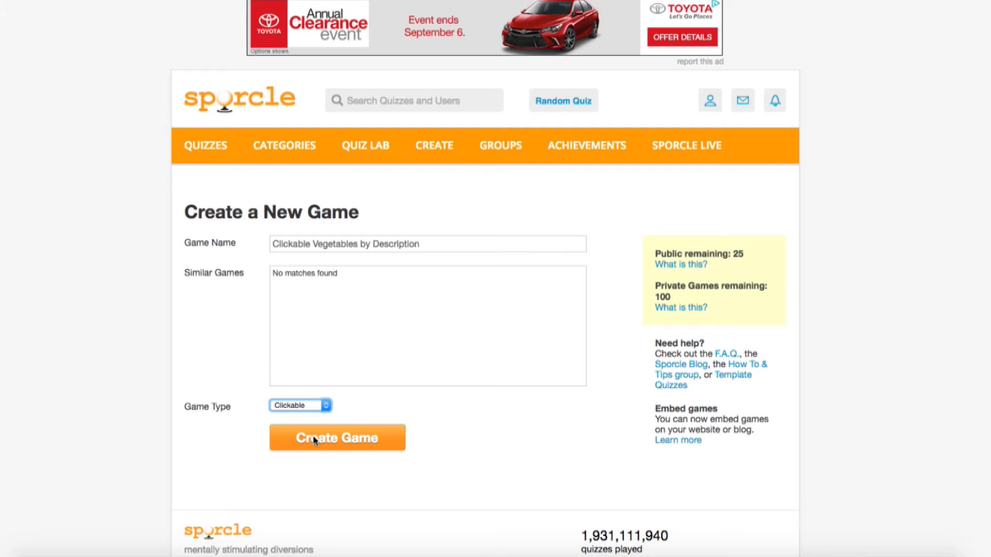
left_click(337, 437)
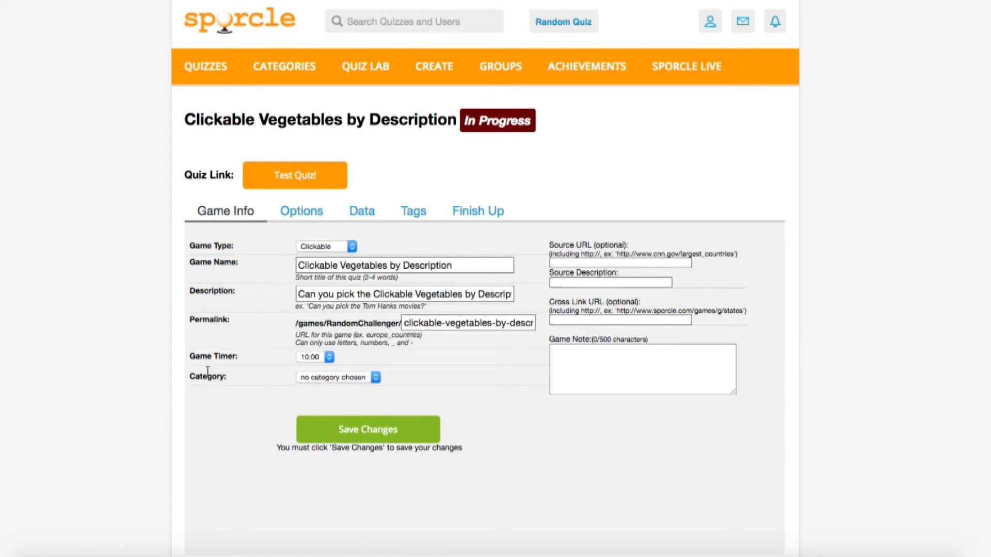
mouse_move(258, 307)
type("Can you pick the vege")
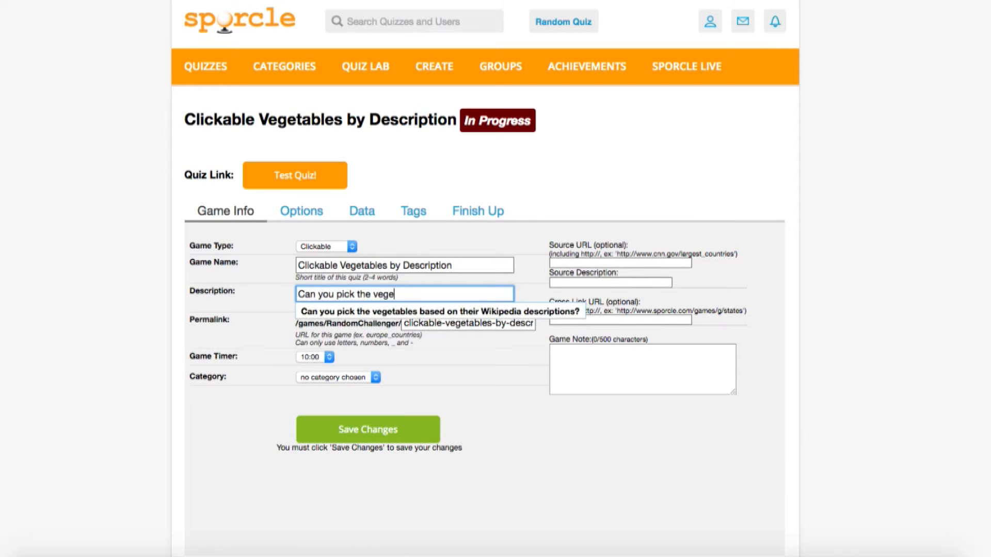
Use the suggested Wikipedia description, a 0:30 timer and the Miscellaneous category
left_click(439, 311)
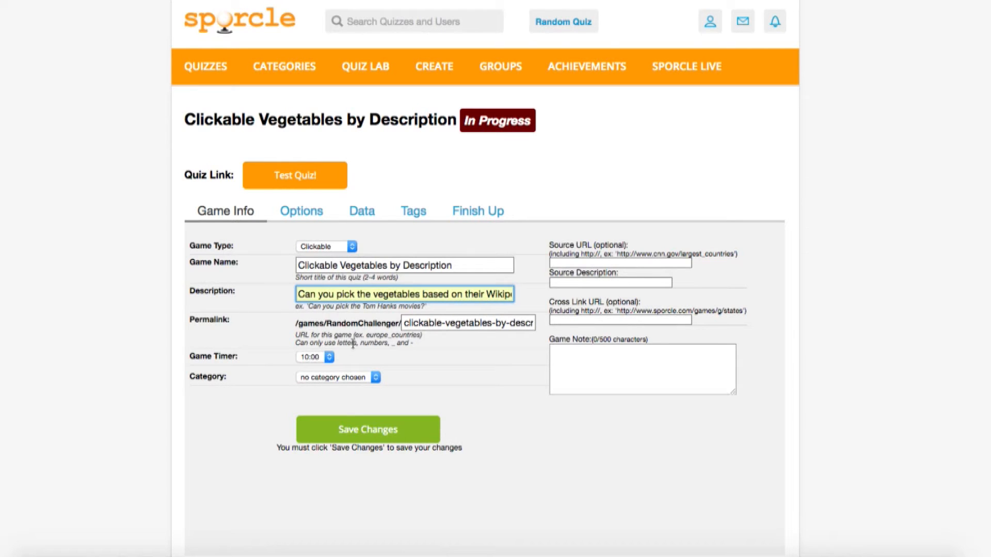
left_click(315, 357)
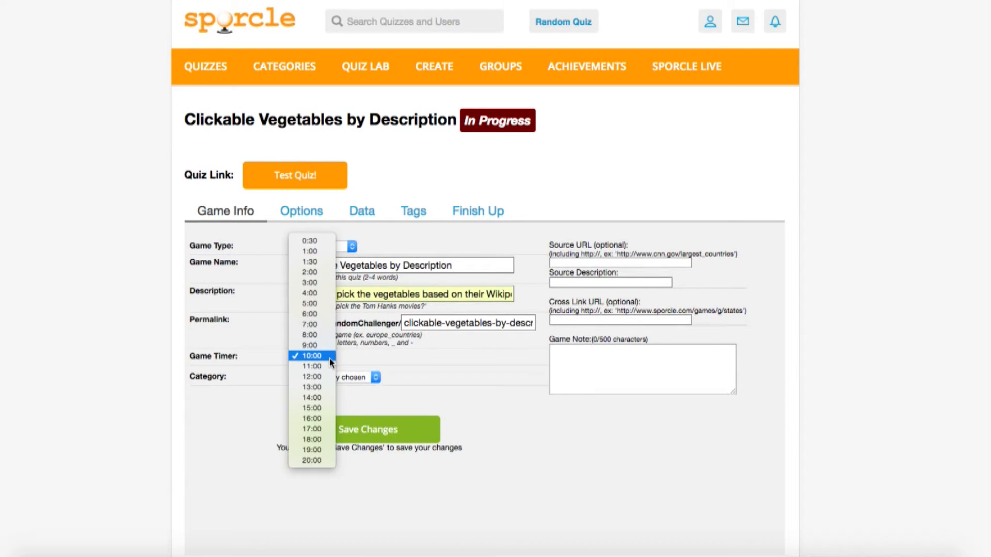
mouse_move(312, 241)
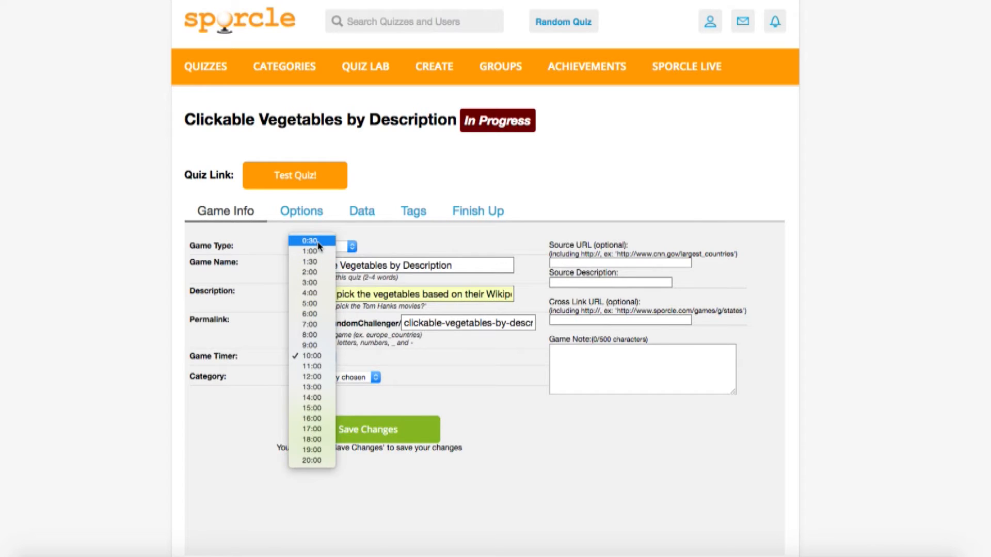
left_click(309, 240)
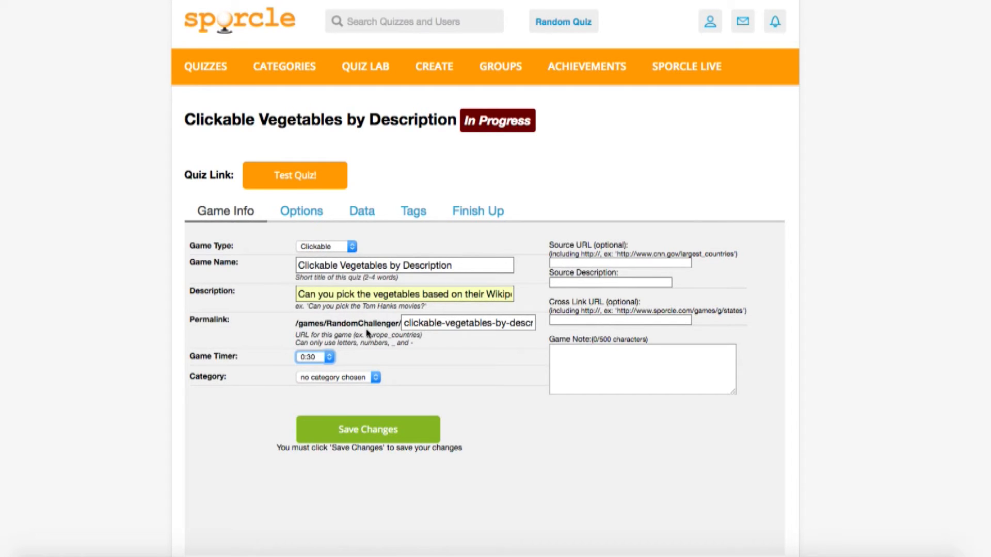
left_click(337, 377)
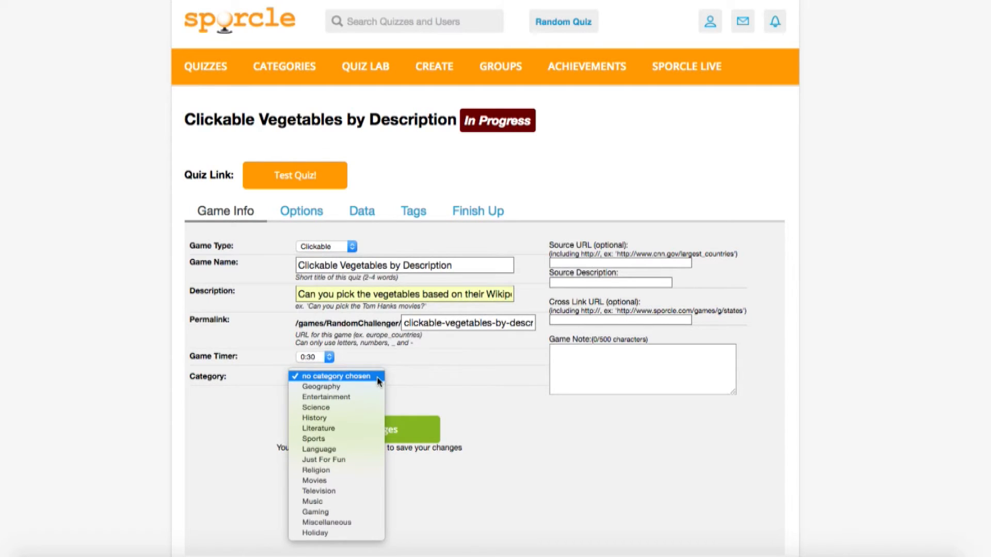
mouse_move(312, 501)
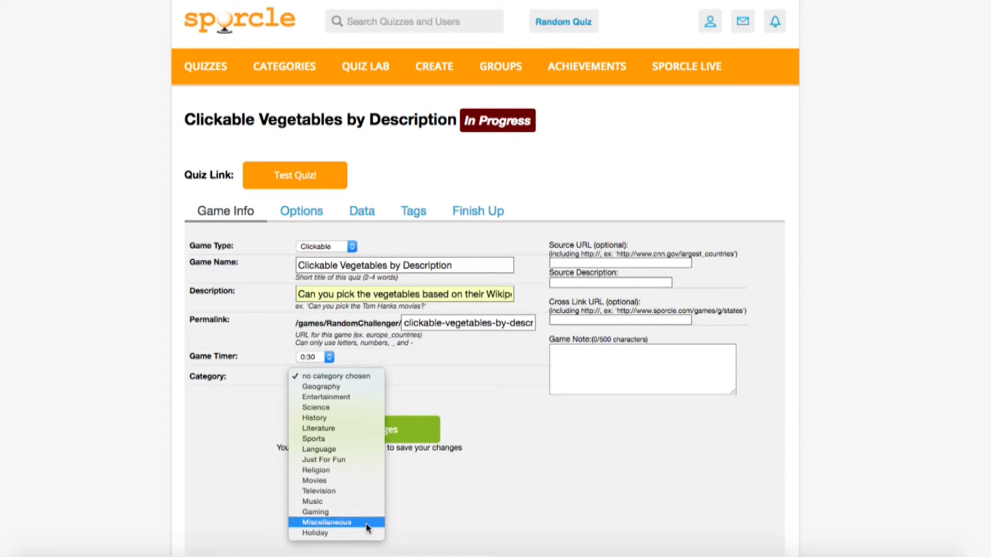
left_click(324, 522)
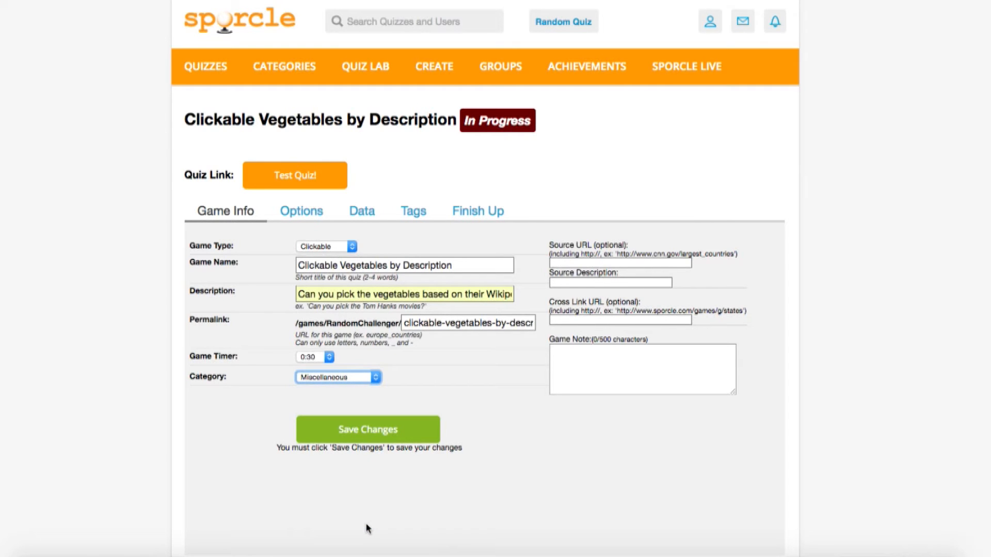
Go to the quiz's Data tab and choose Import Data
scroll("up", 3)
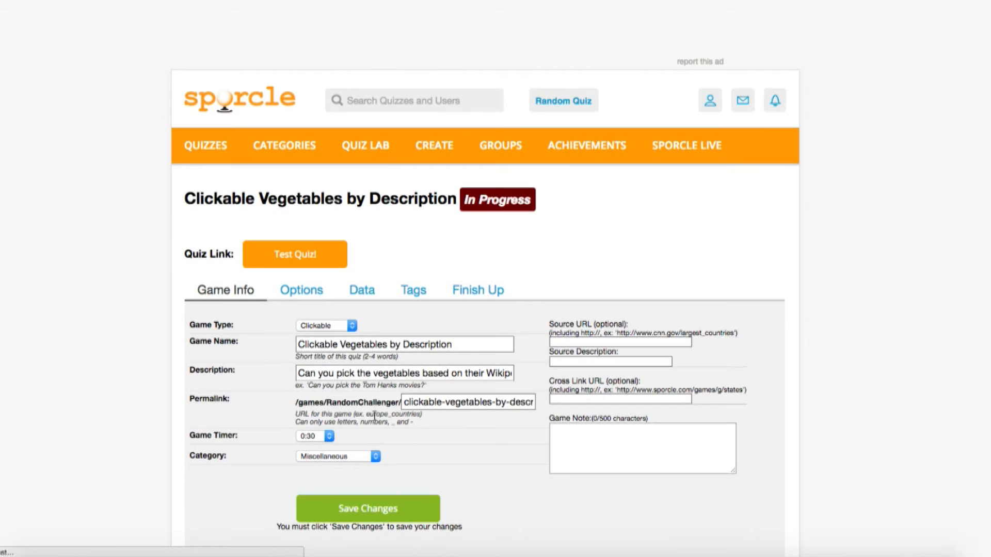
left_click(361, 290)
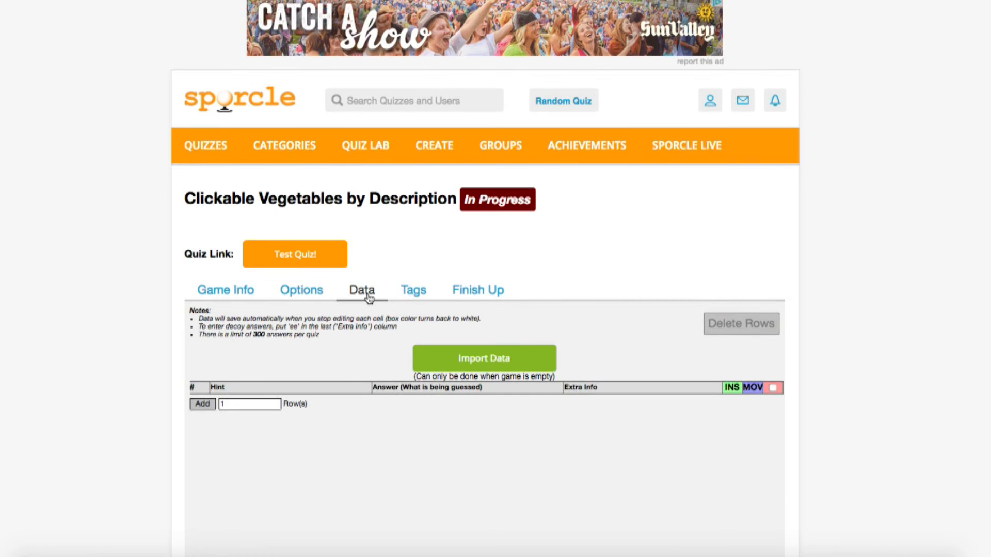
left_click(483, 358)
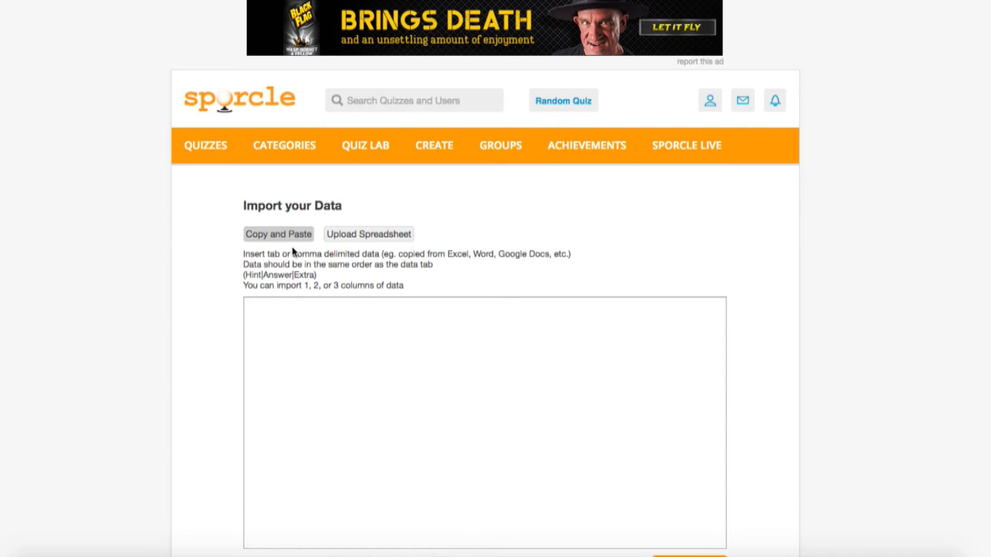
mouse_move(209, 91)
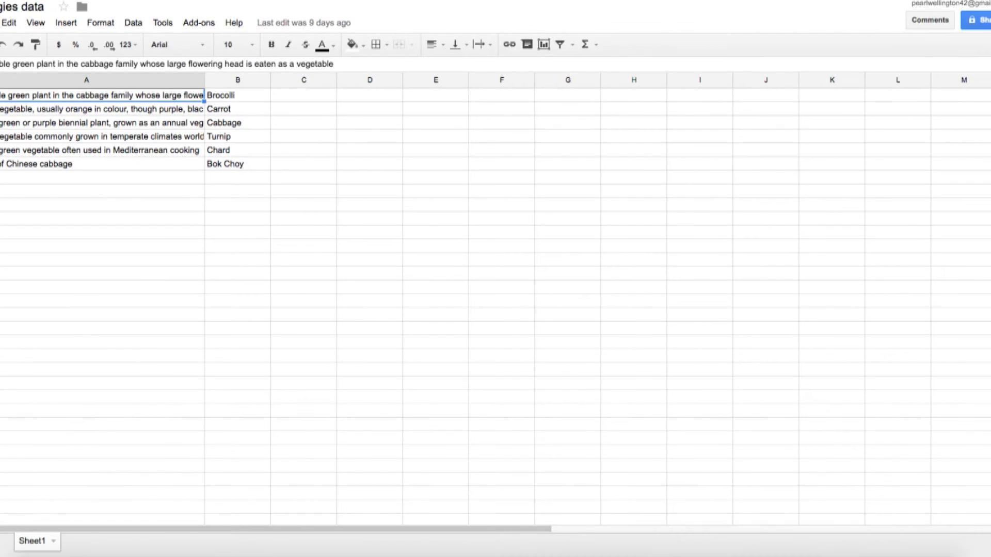
mouse_move(136, 86)
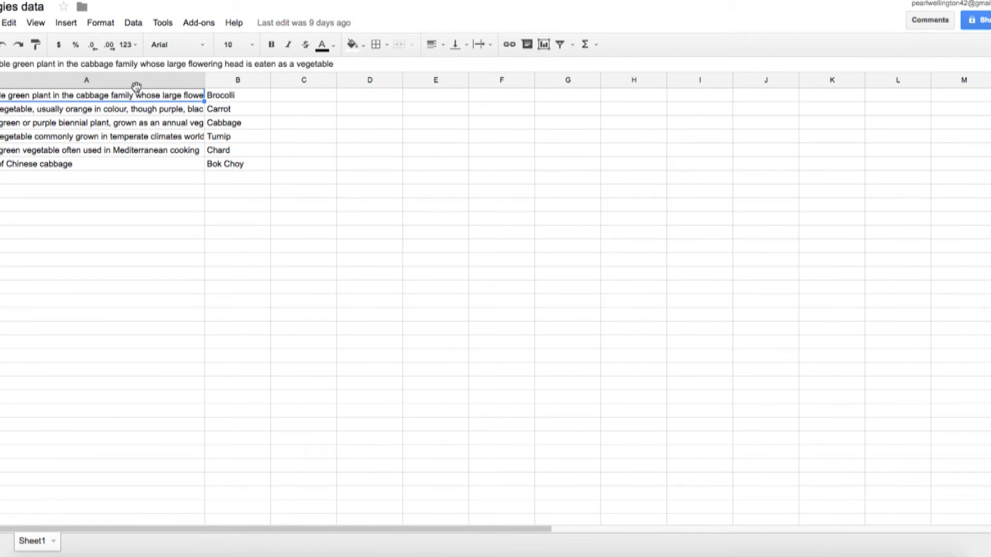
mouse_move(229, 188)
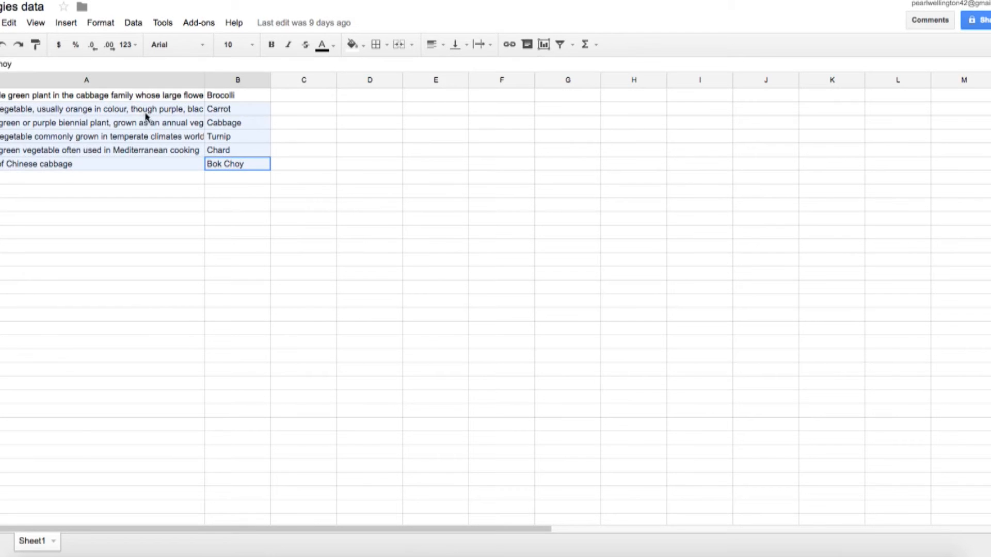
Copy the vegetable rows A1:B6 from the Veggies data sheet
right_click(126, 127)
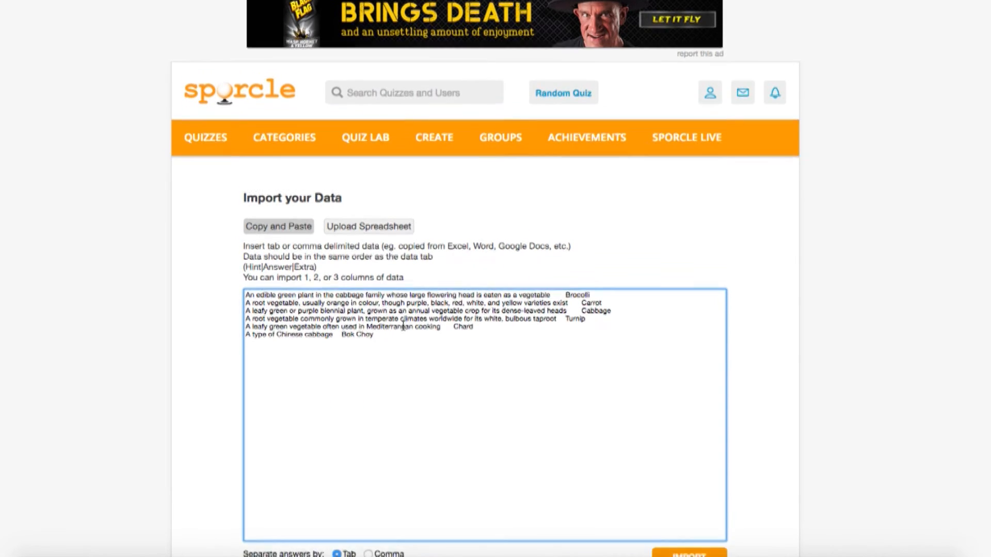
Submit the pasted tab-separated vegetable hints and answers with IMPORT
scroll("down", 3)
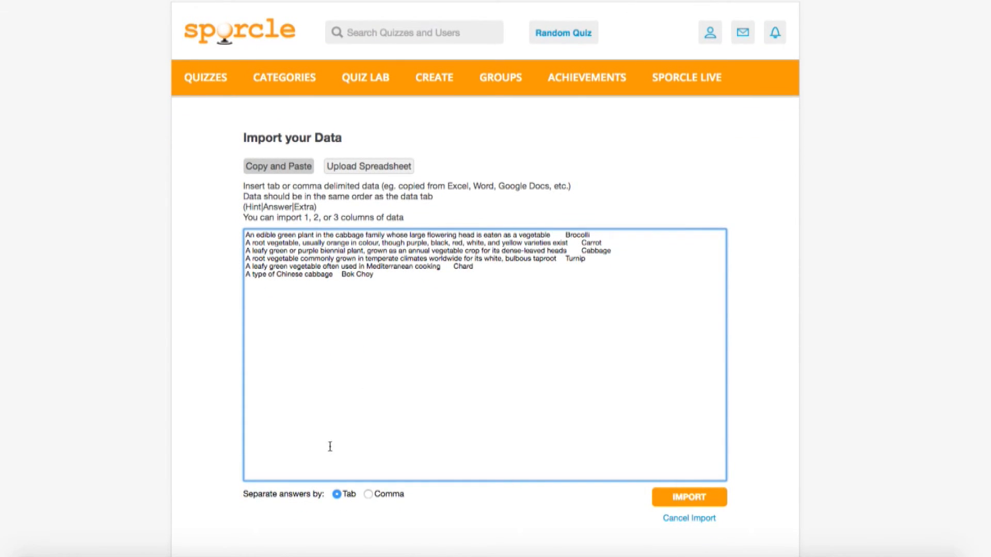
mouse_move(347, 514)
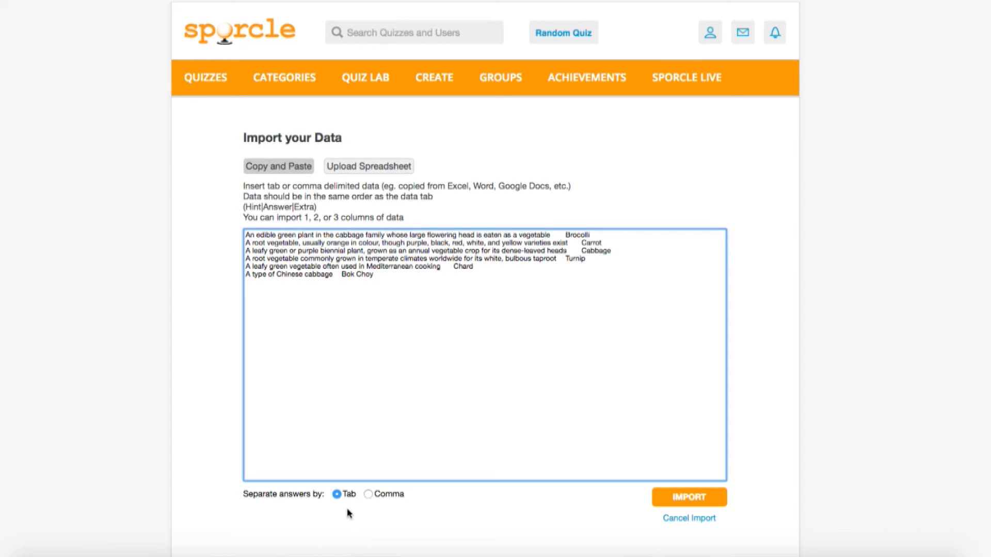
mouse_move(689, 499)
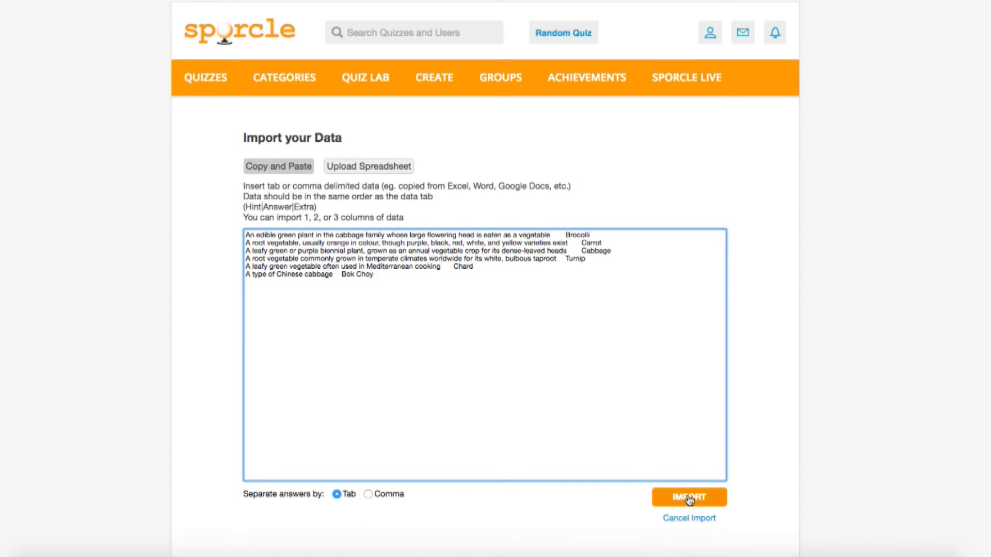
left_click(688, 497)
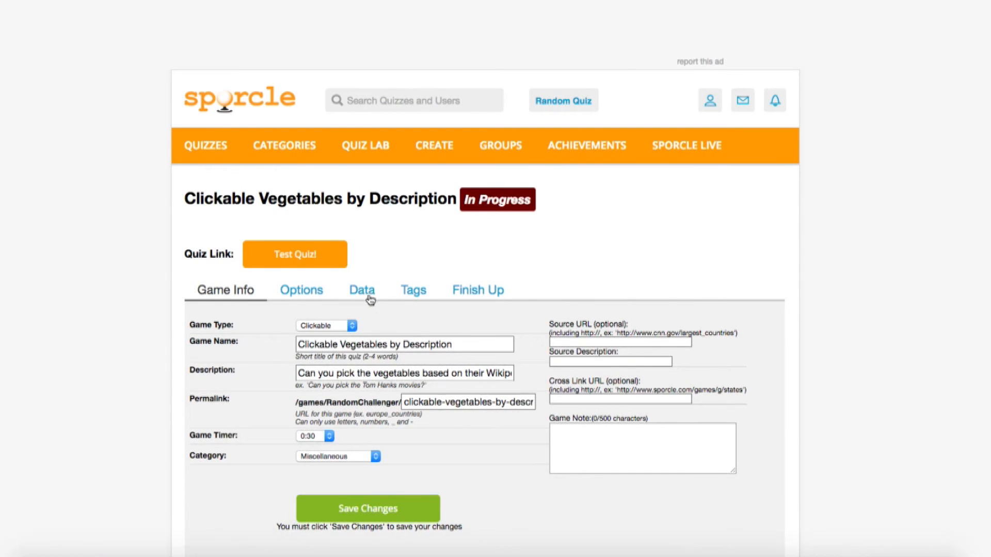
Check the six imported rows on the Data tab, then launch Test Quiz!
left_click(361, 290)
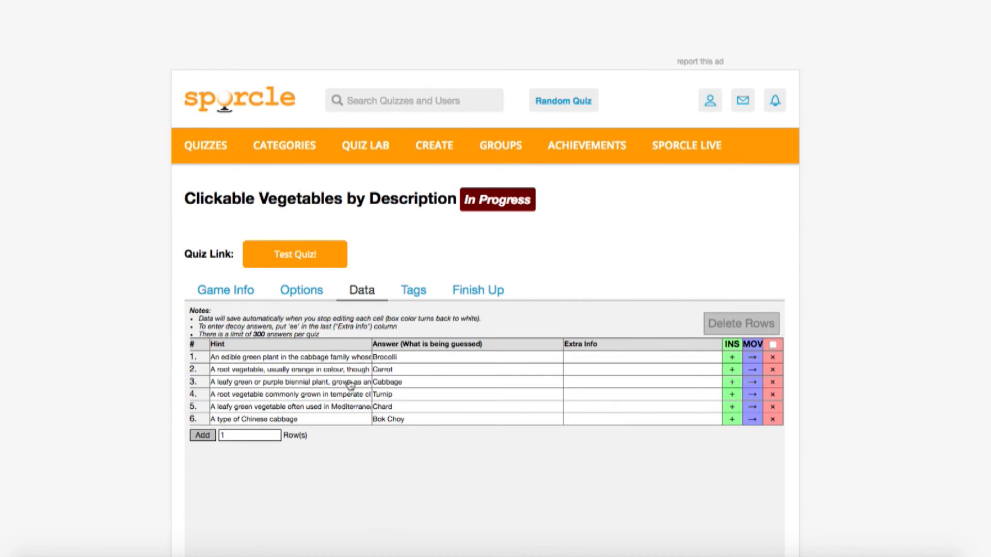
mouse_move(351, 445)
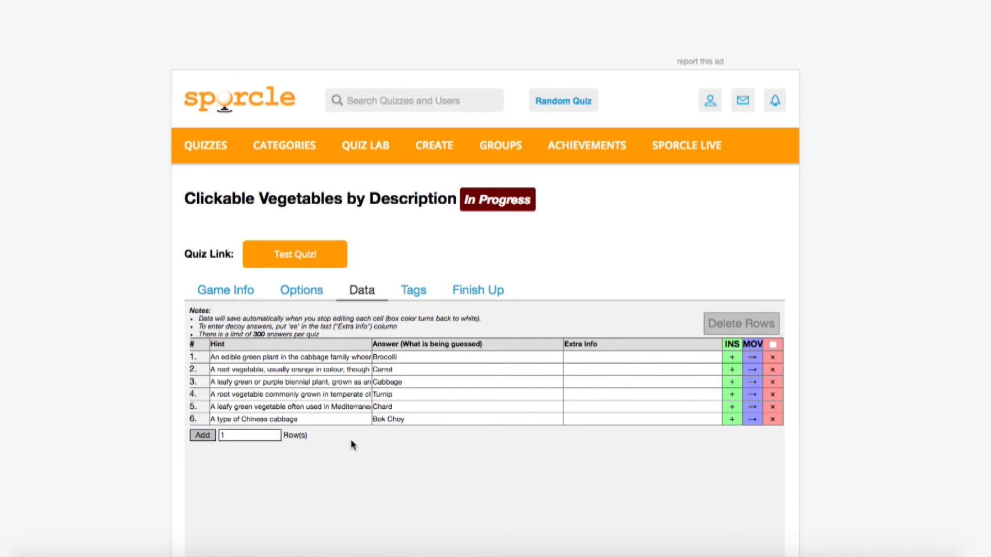
left_click(294, 254)
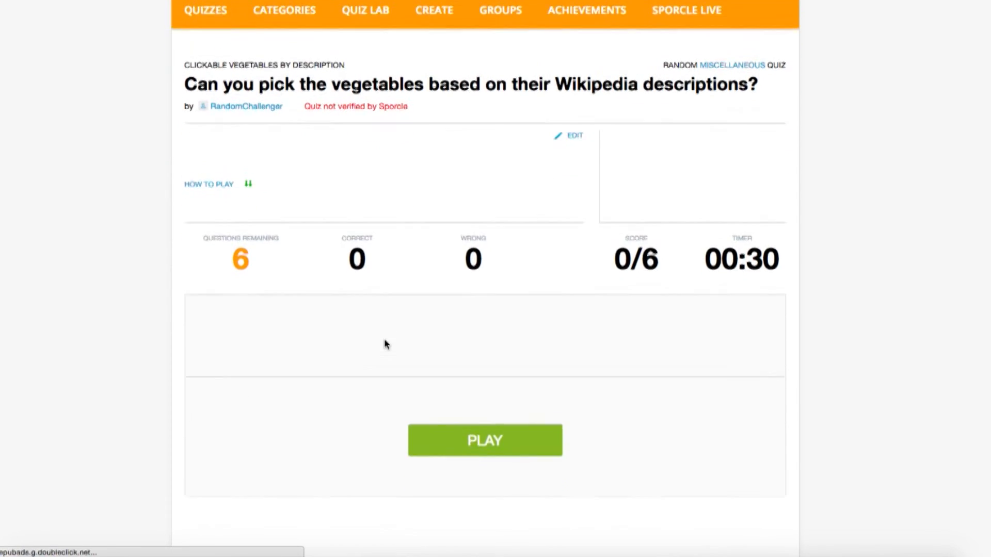
Play the test quiz to 6/6, from Brocolli to Bok Choy, then return to editing
left_click(484, 440)
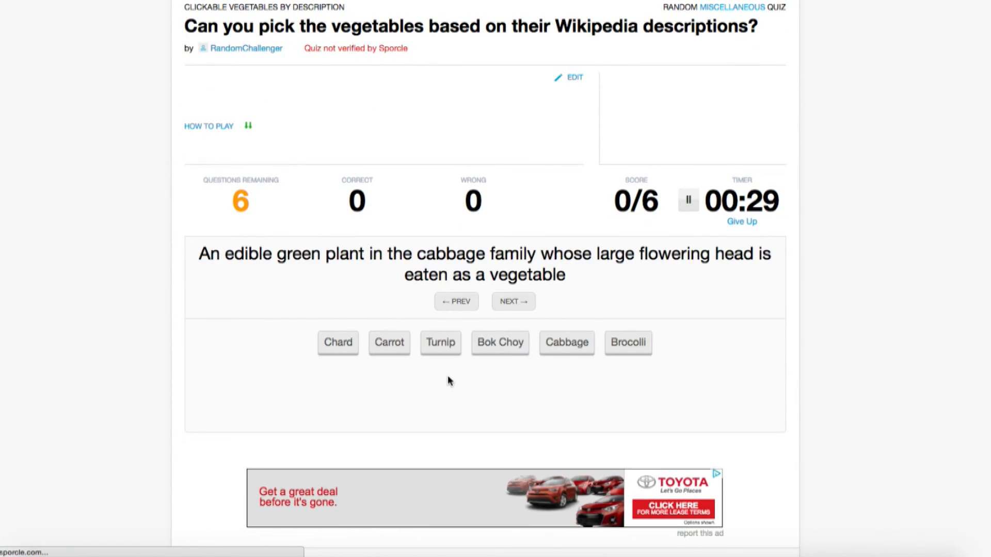
left_click(628, 341)
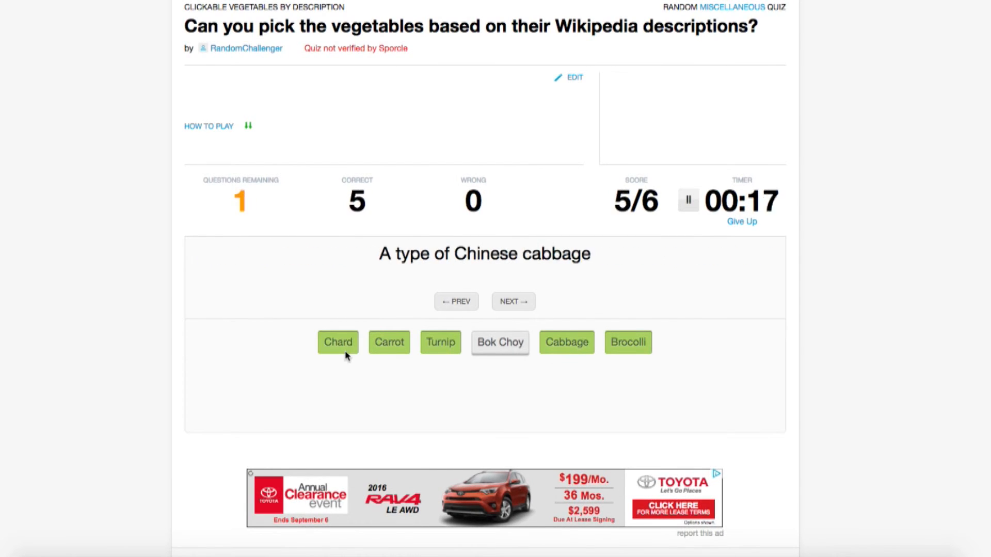
left_click(500, 342)
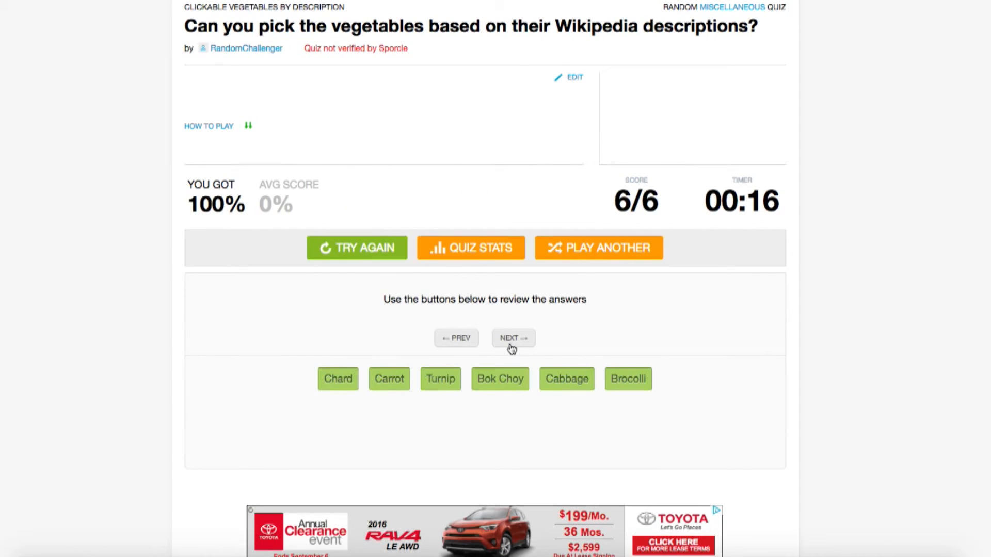
mouse_move(539, 244)
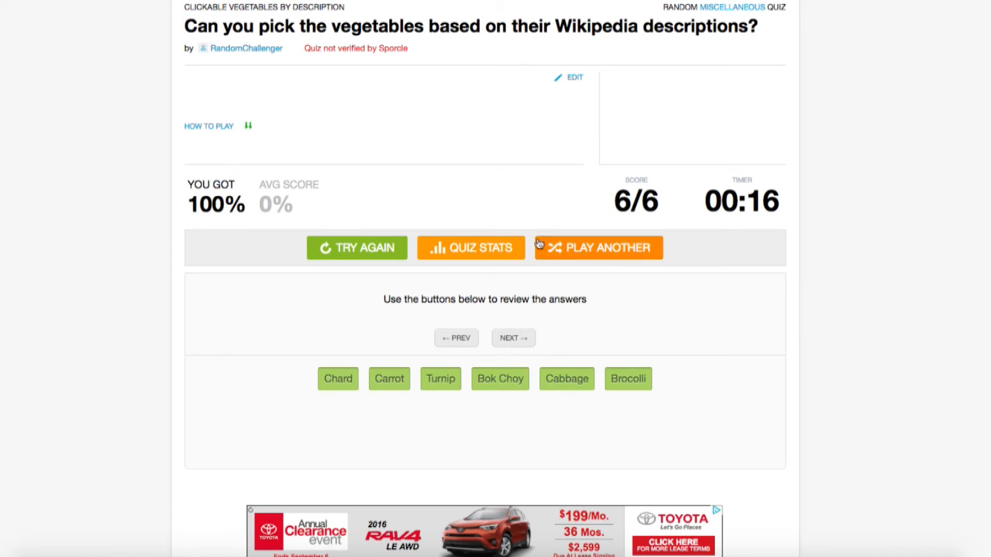
left_click(573, 76)
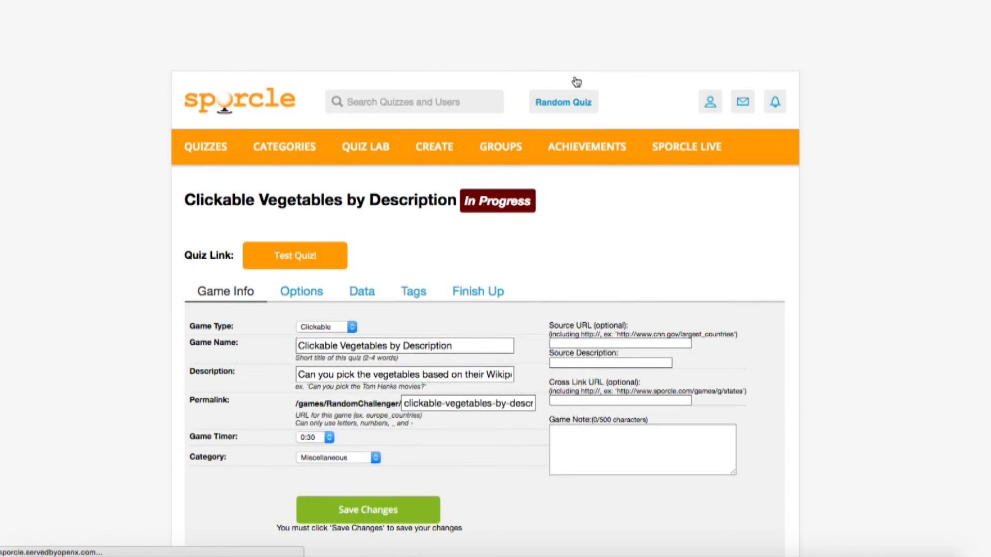
Add four data rows and enter the decoy answers, starting with Spinach and Pumpkin
left_click(361, 290)
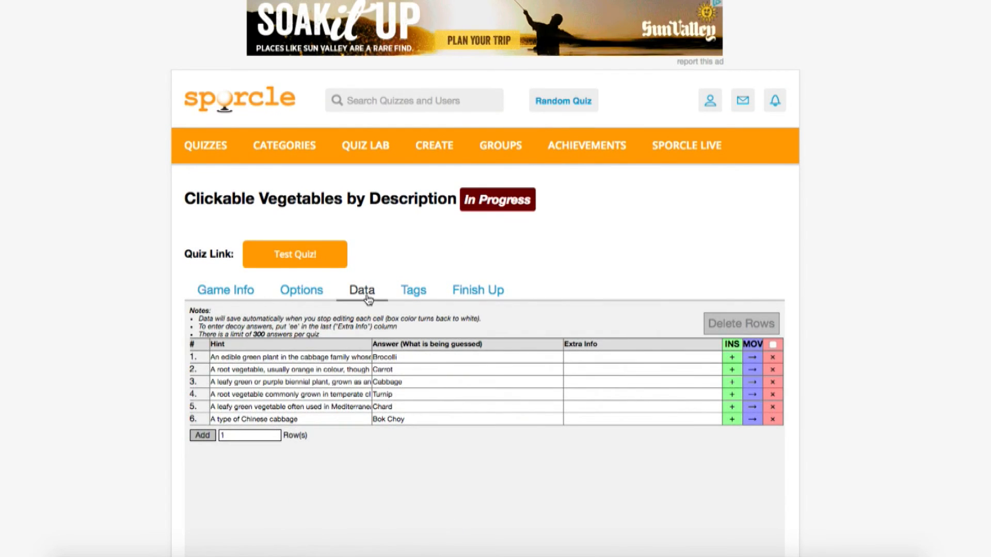
left_click(249, 434)
type("4")
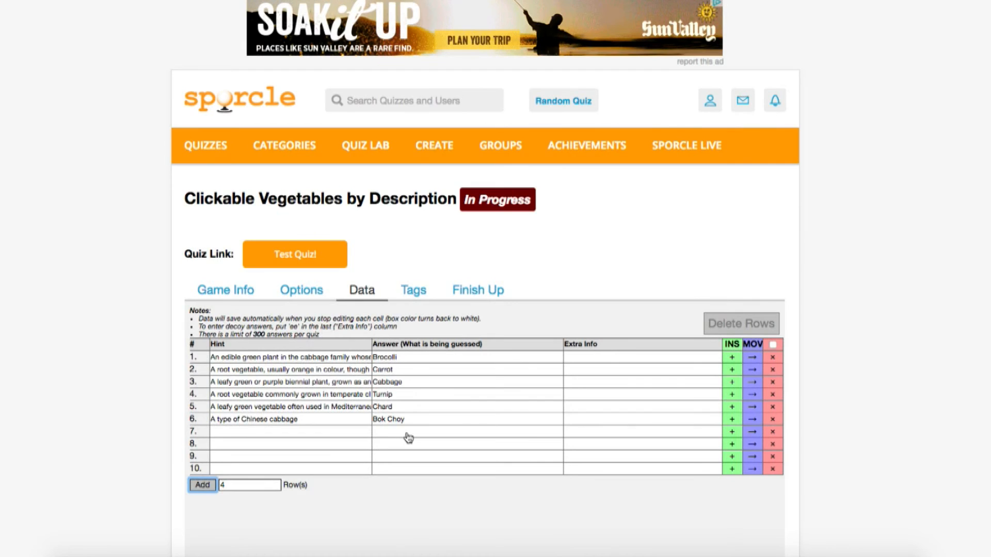
type("Spinach")
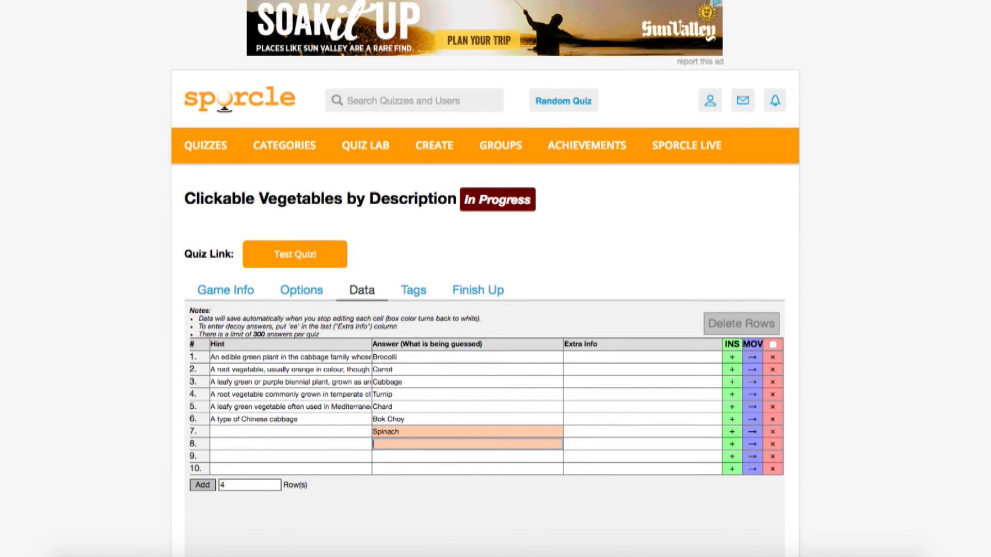
type("Pumpkin")
left_click(642, 469)
type("ee")
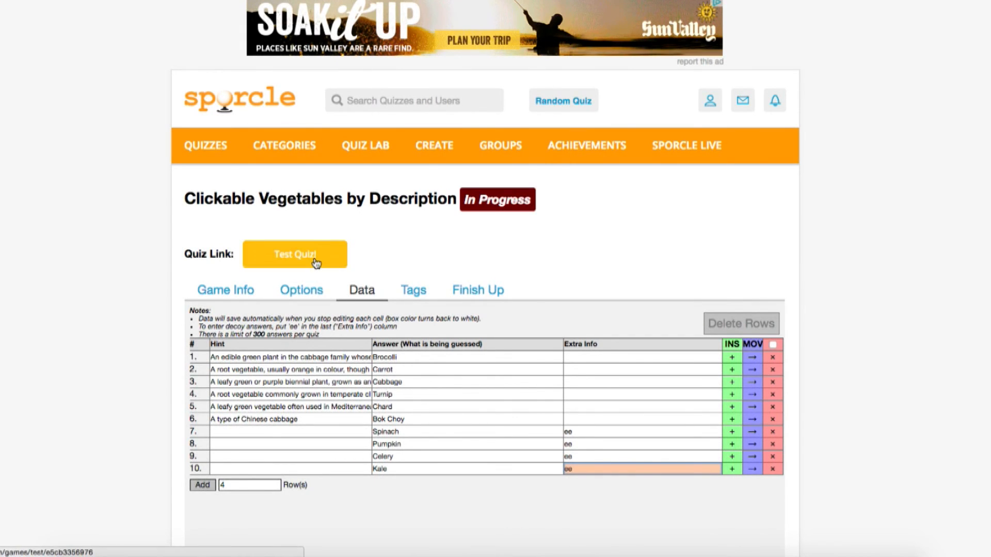
Test-play the quiz with its four decoys, then launch it publicly and open the live page
left_click(295, 254)
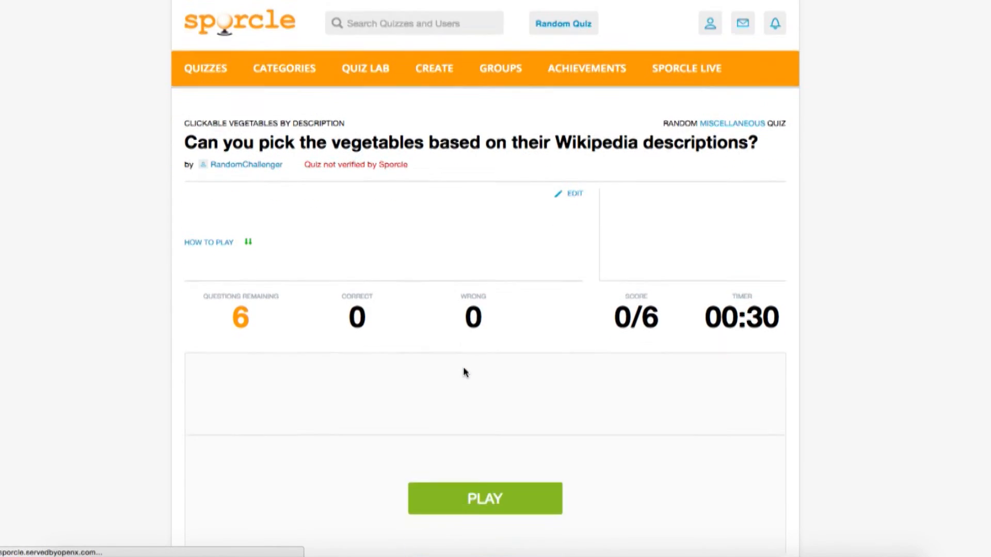
left_click(485, 498)
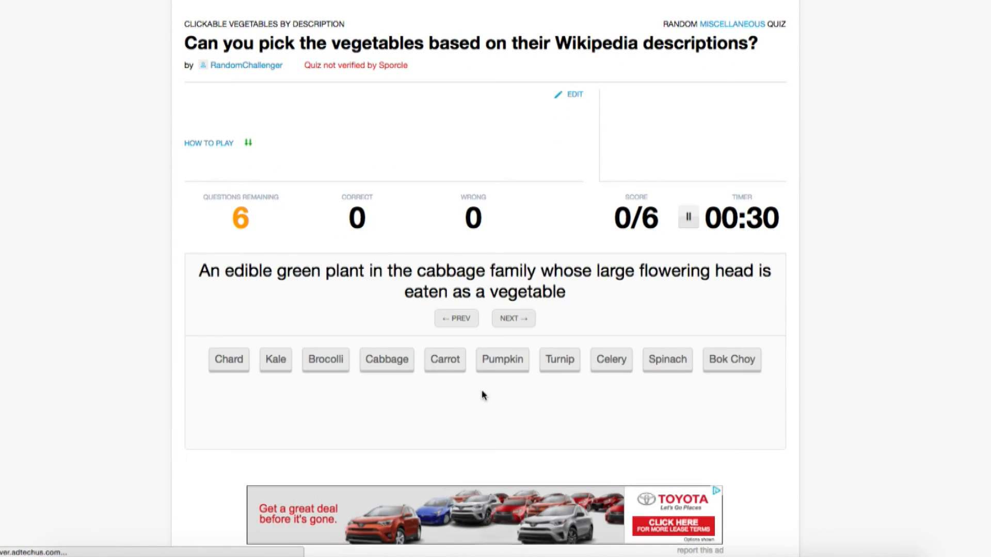
mouse_move(394, 305)
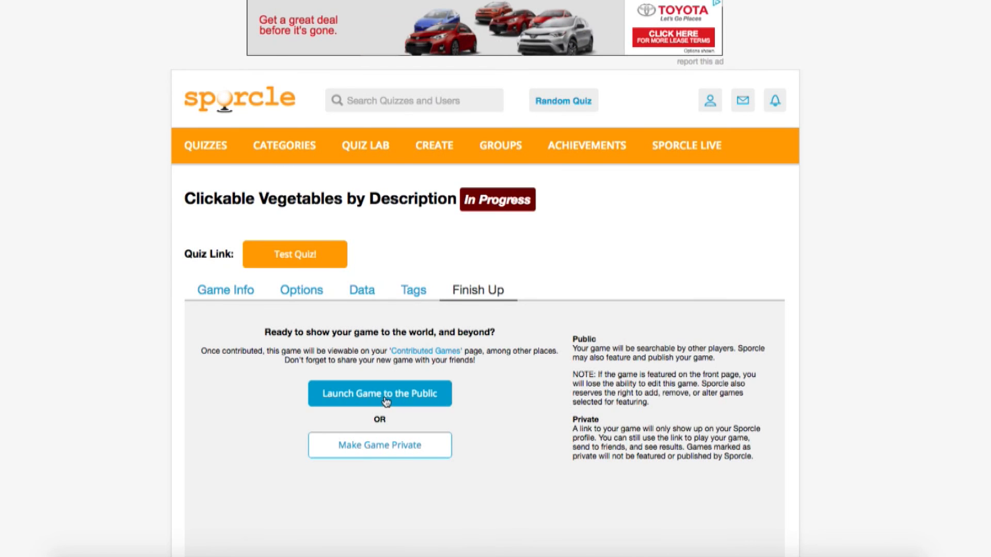
left_click(379, 393)
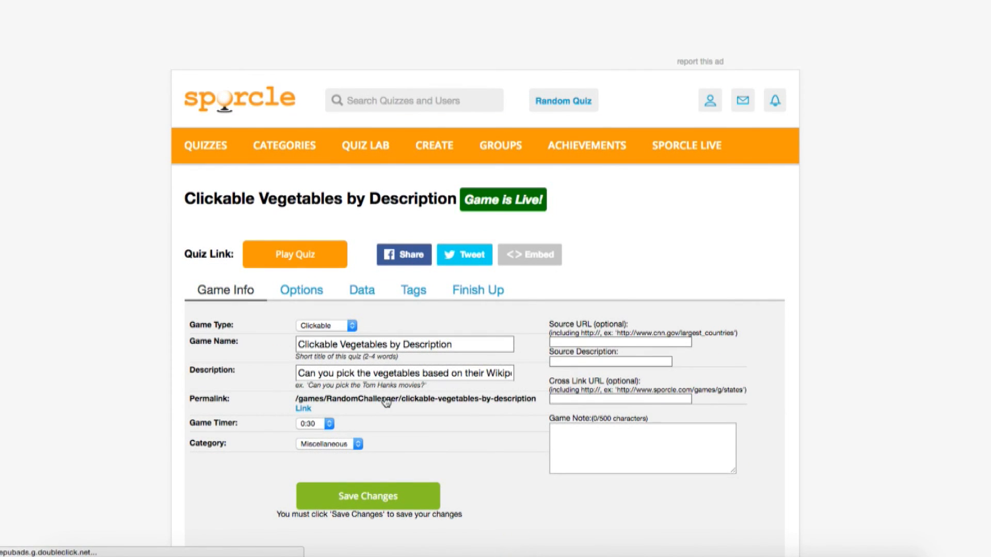
left_click(295, 254)
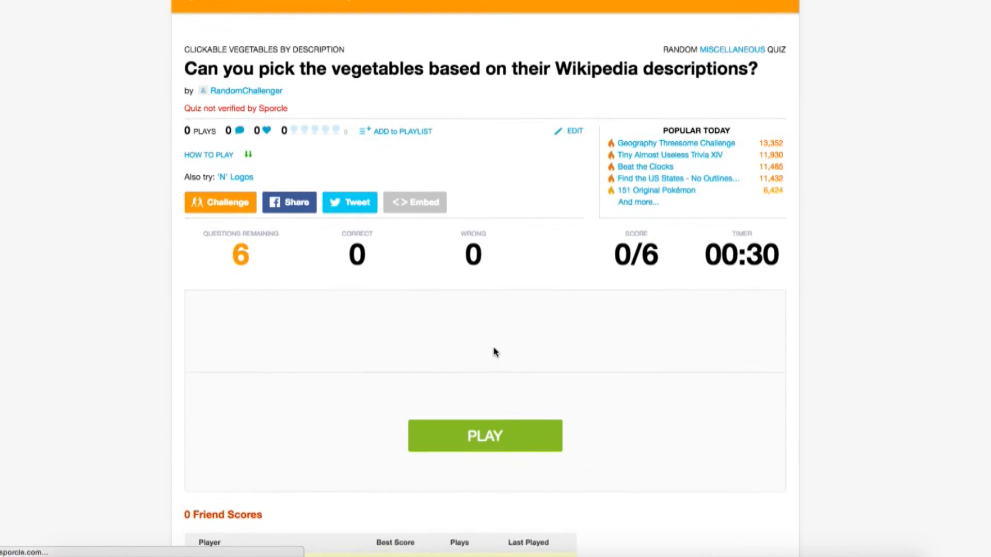
Start the live quiz and pick the vegetable matching the Mediterranean cooking hint
left_click(484, 435)
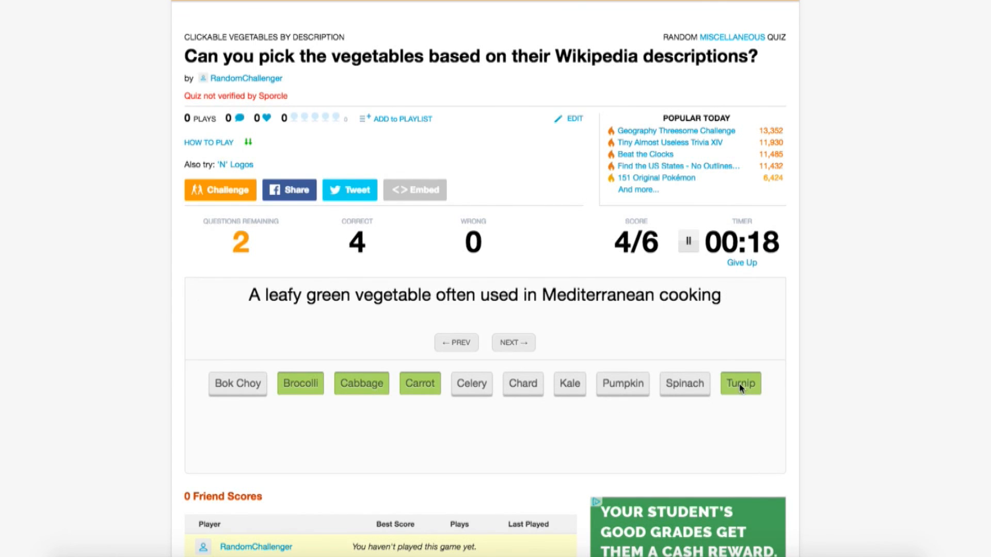
left_click(740, 383)
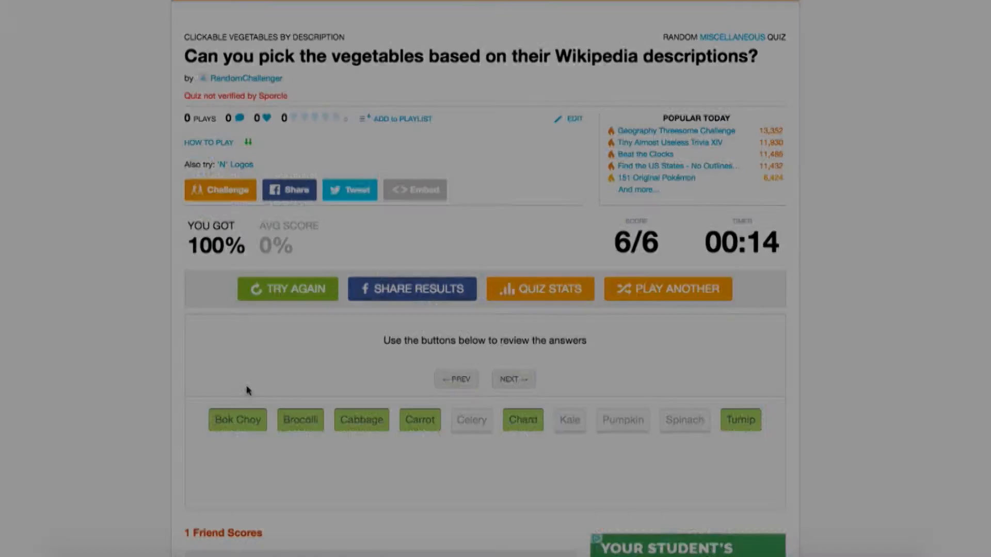